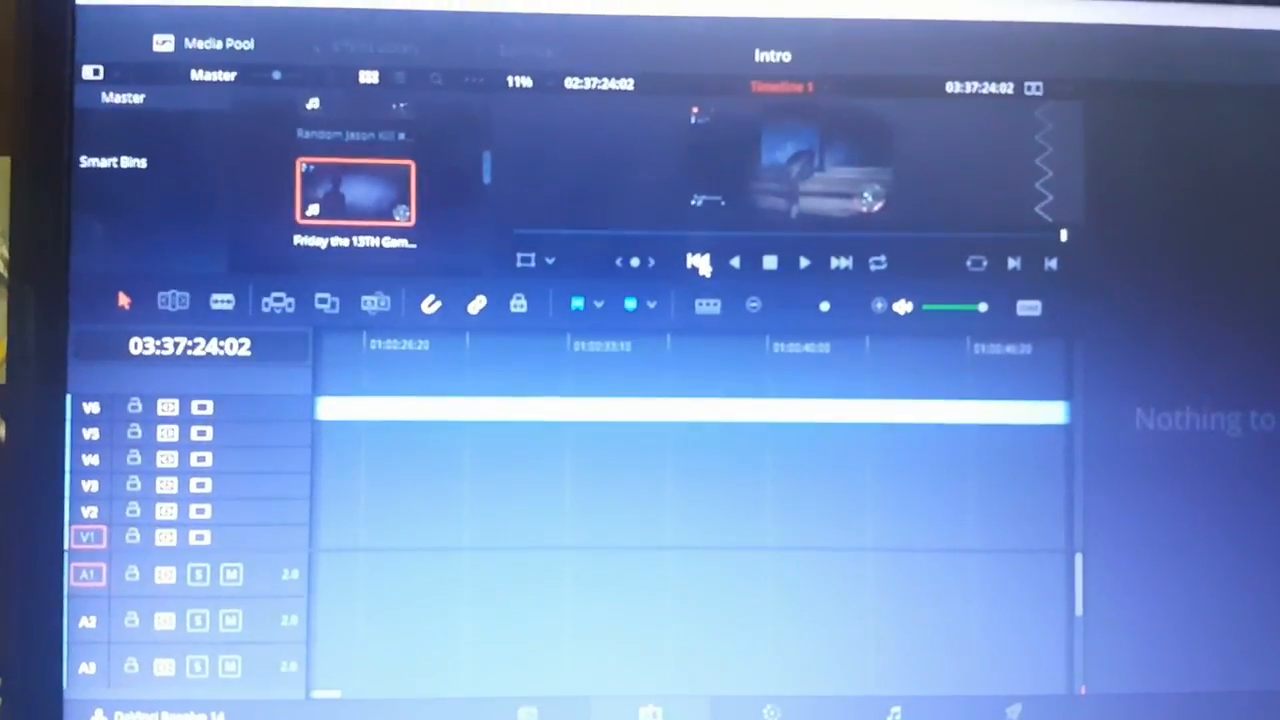
# Create a new project named 'intro 2' from the Project Manager.
pyautogui.click(690, 262)
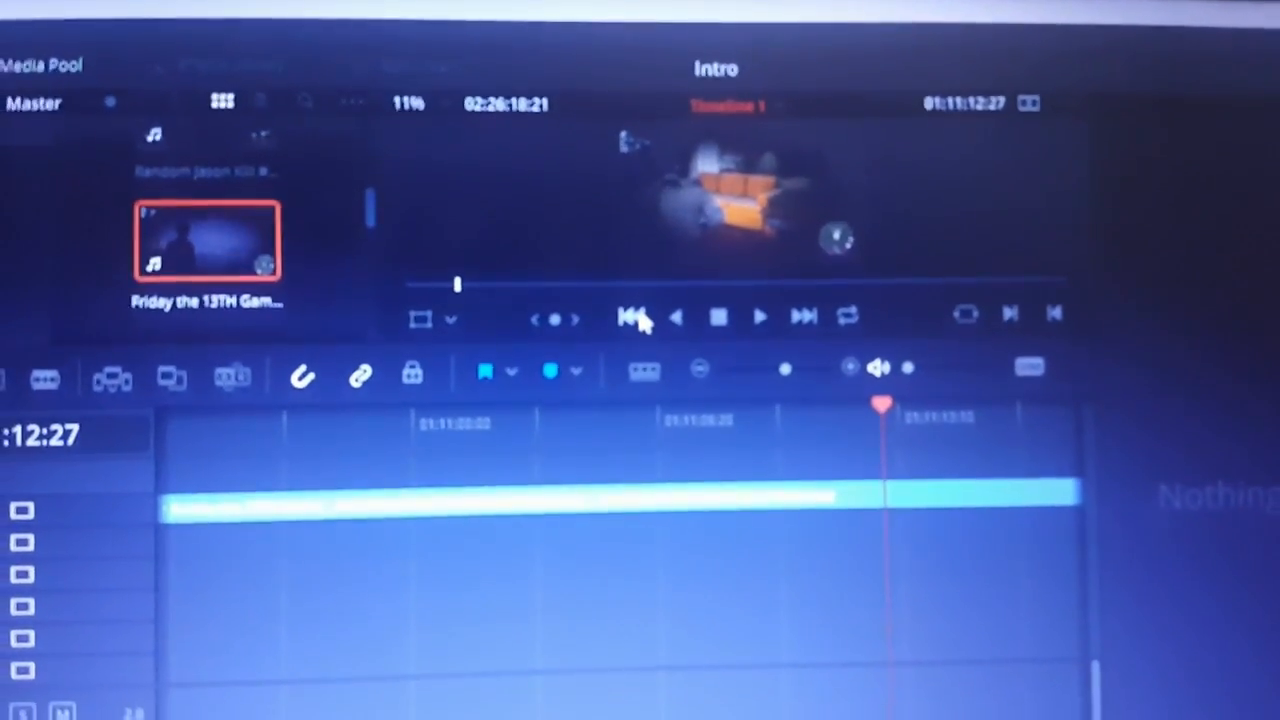
pyautogui.click(636, 316)
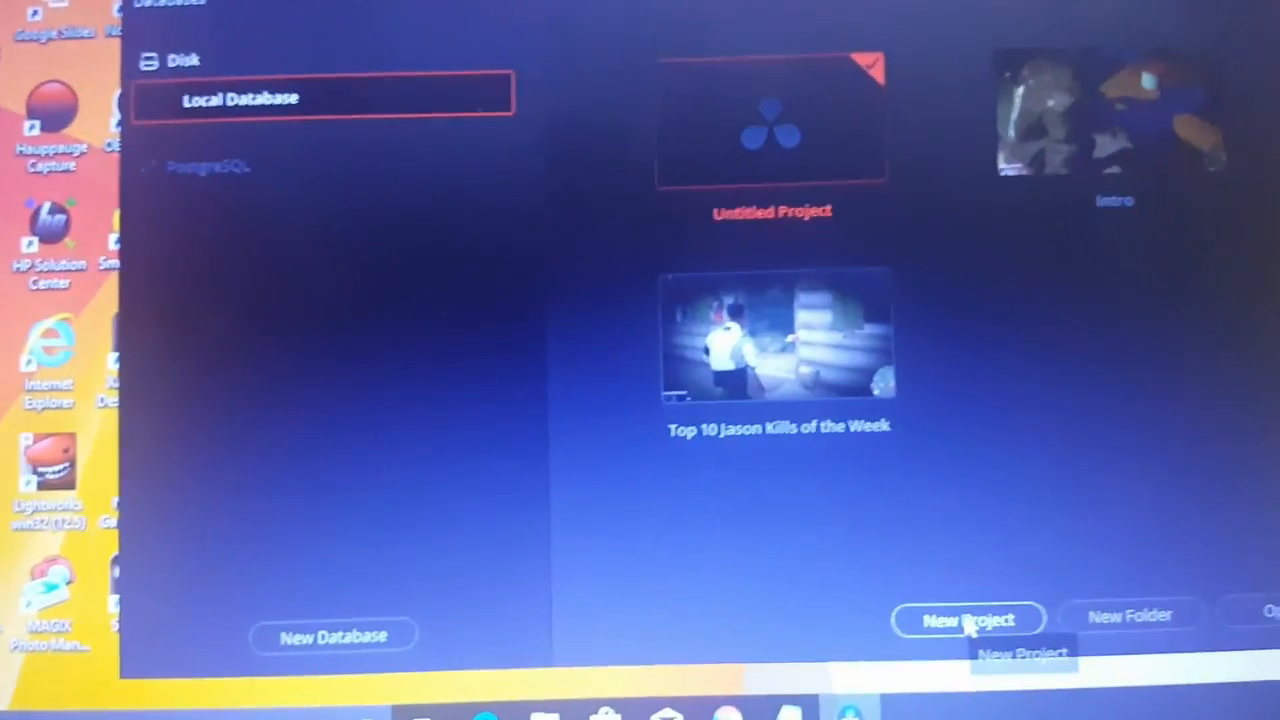
pyautogui.click(968, 618)
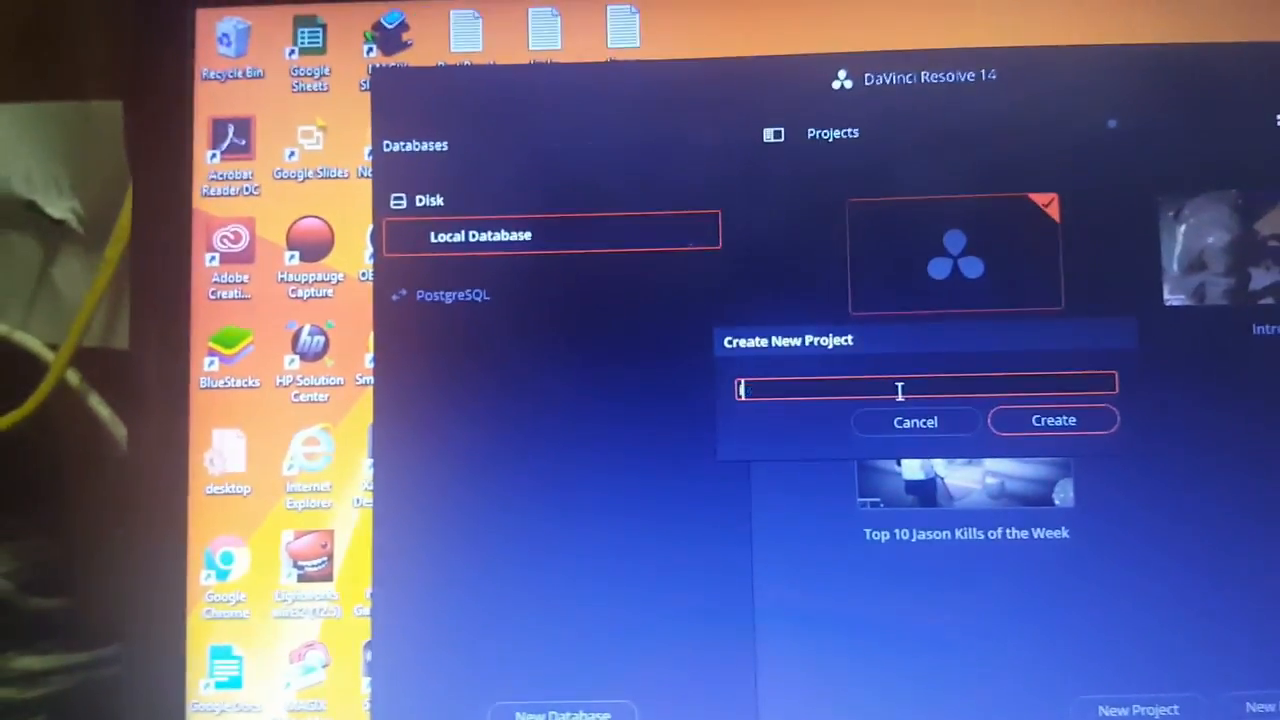
pyautogui.write('intro 2')
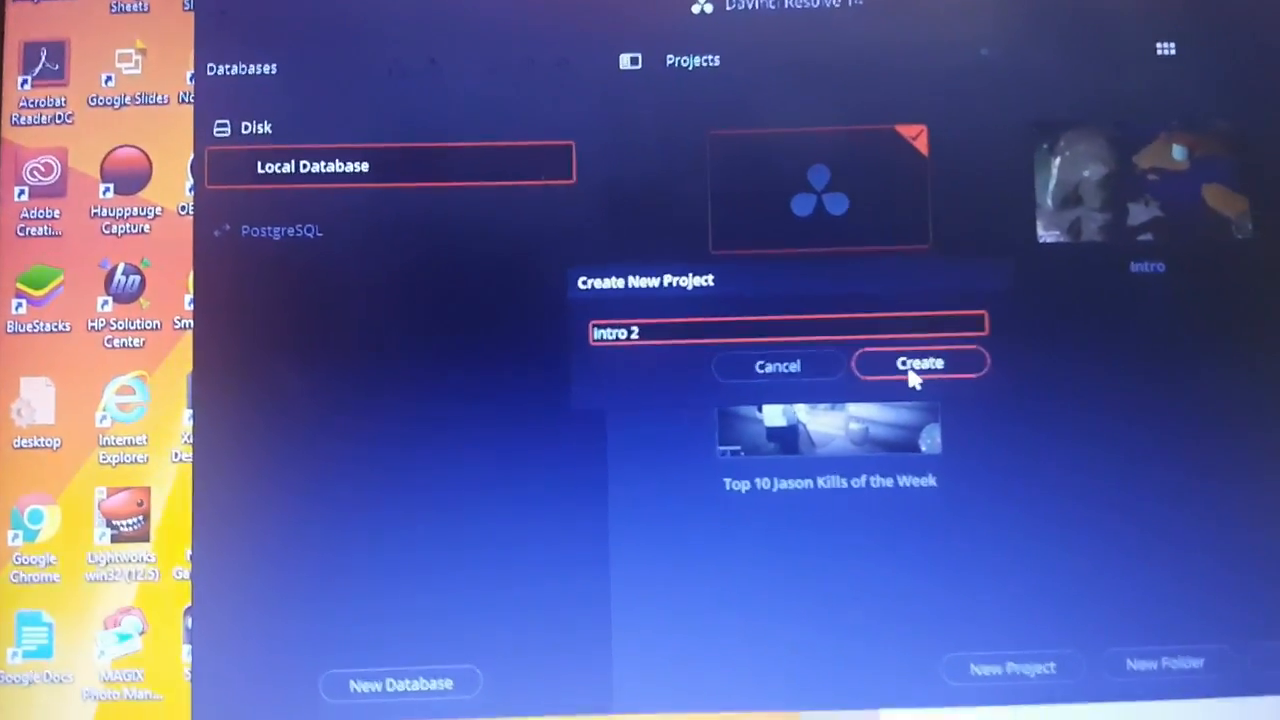
pyautogui.click(920, 364)
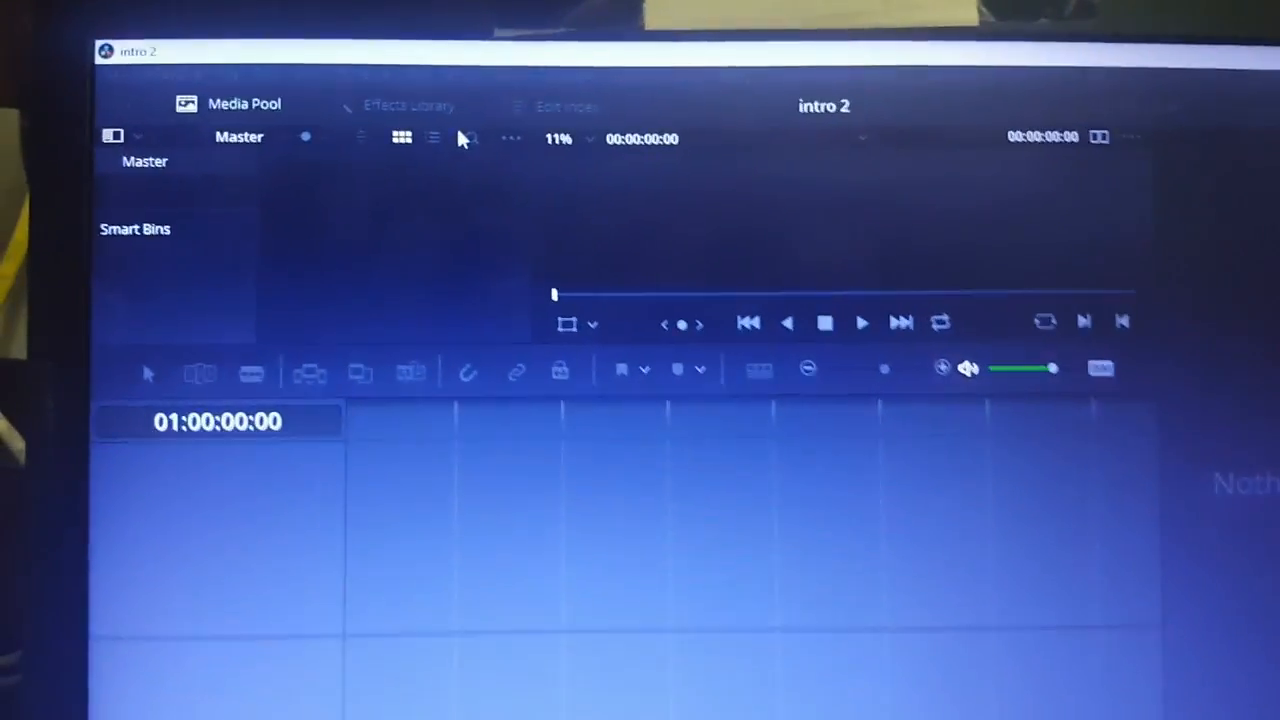
# Start Import Media from the File menu to bring the kill clips in.
pyautogui.click(224, 80)
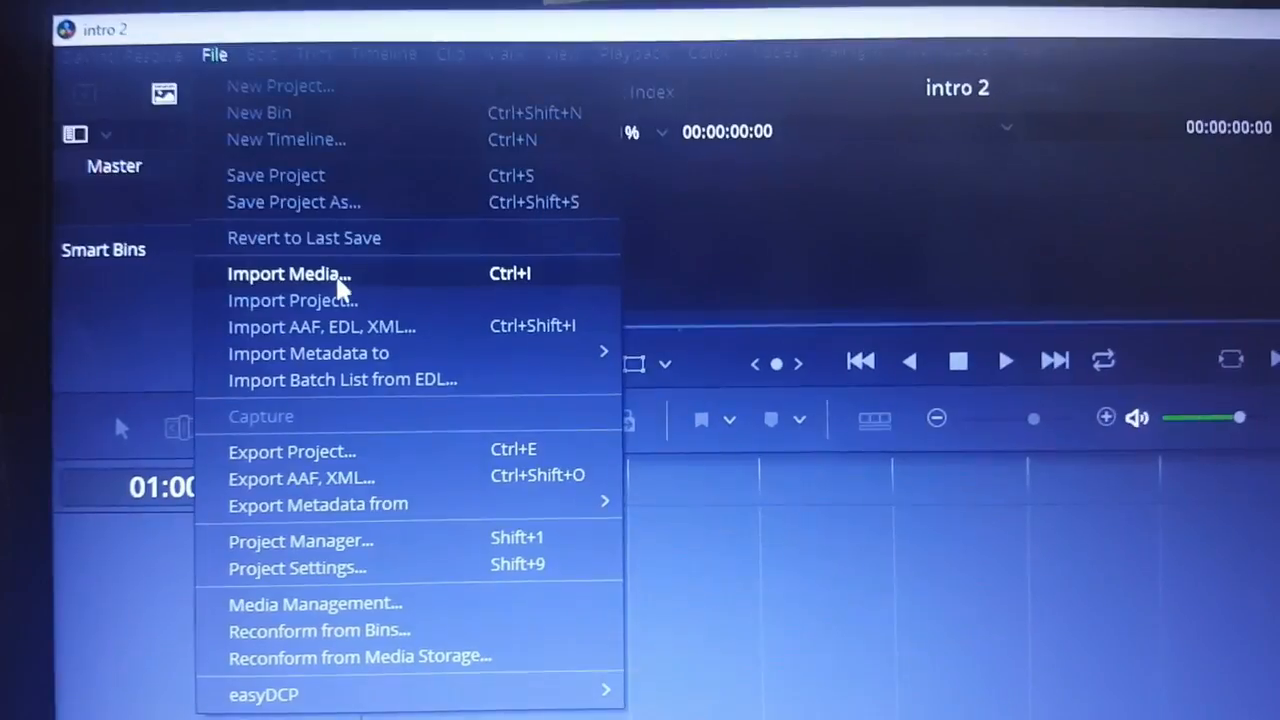
pyautogui.click(288, 272)
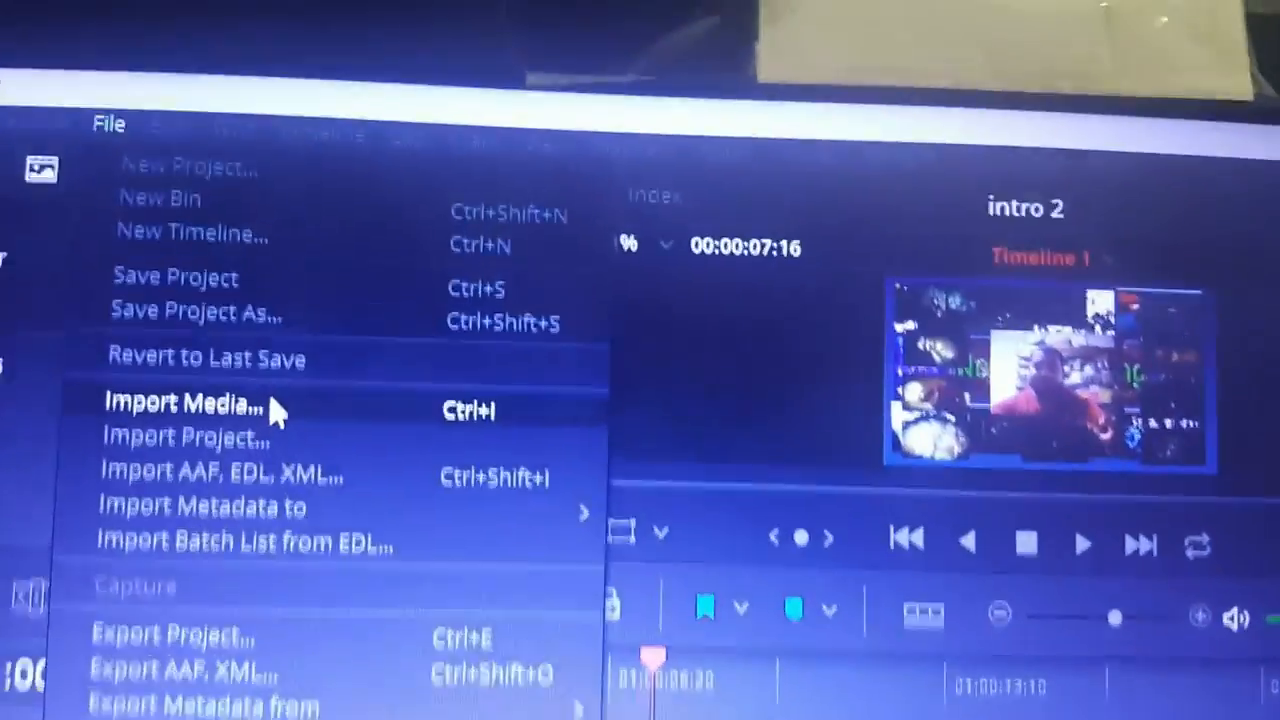
pyautogui.click(182, 404)
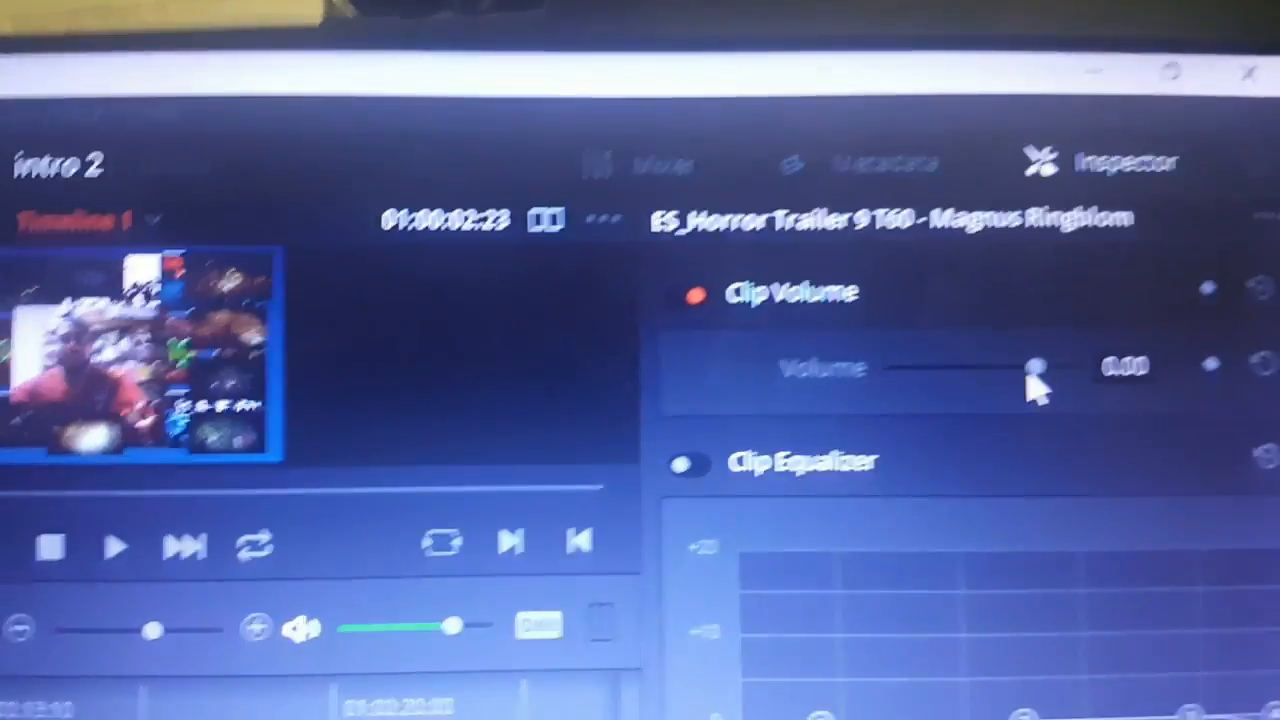
# Lower the horror music clip volume to about -8.75 dB in the Inspector.
pyautogui.moveTo(1036, 368); pyautogui.dragTo(950, 360)
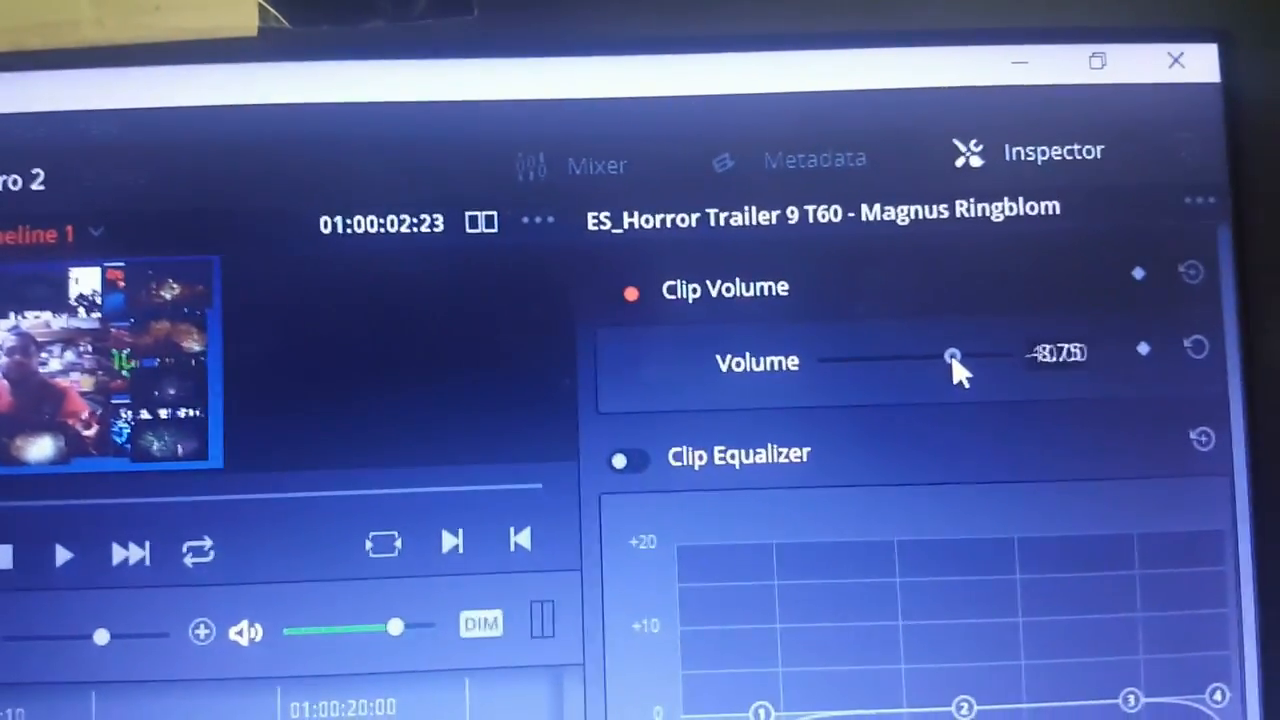
pyautogui.moveTo(950, 360); pyautogui.dragTo(952, 360)
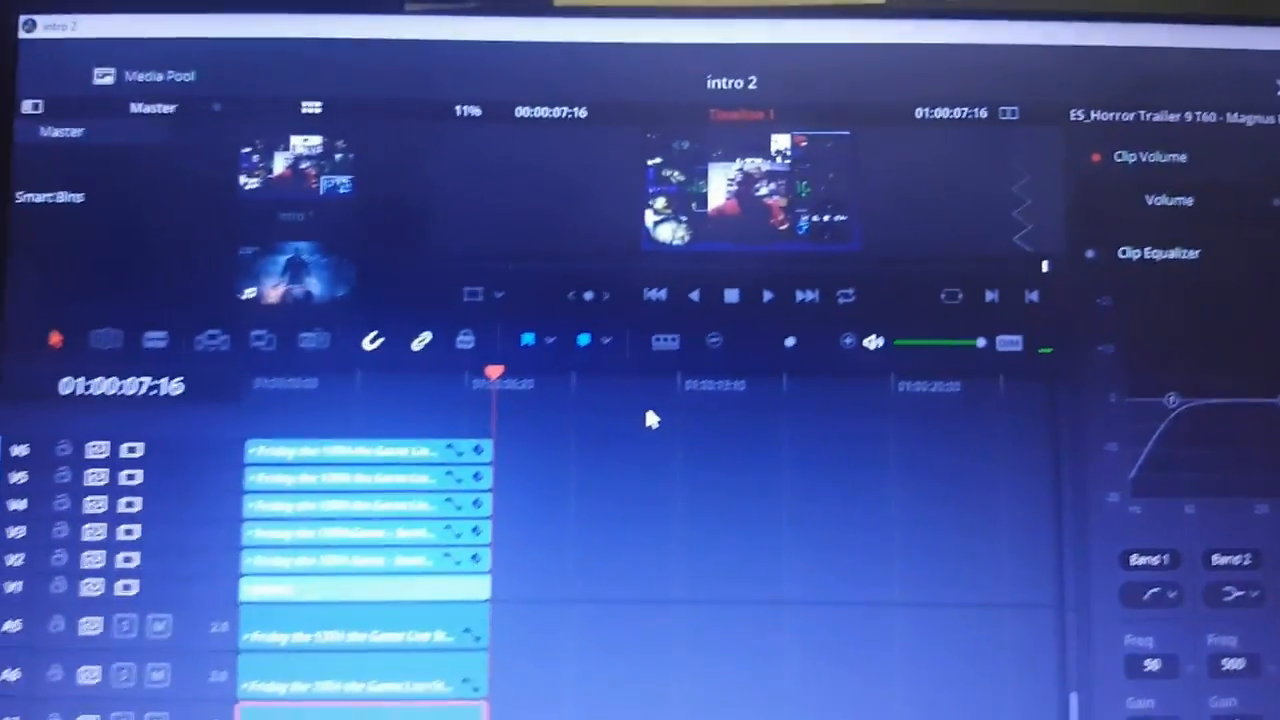
pyautogui.click(170, 34)
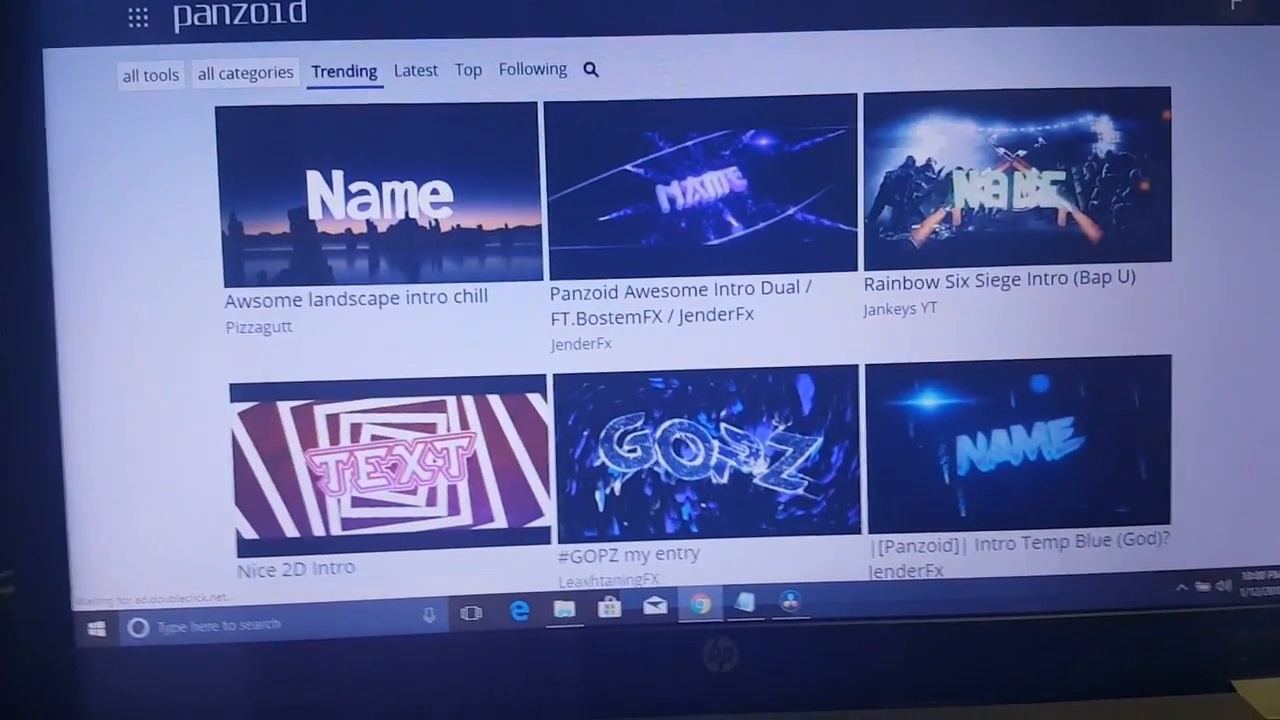
# Scroll the Panzoid template gallery looking for the blue particle NAME intro.
pyautogui.scroll(-3)
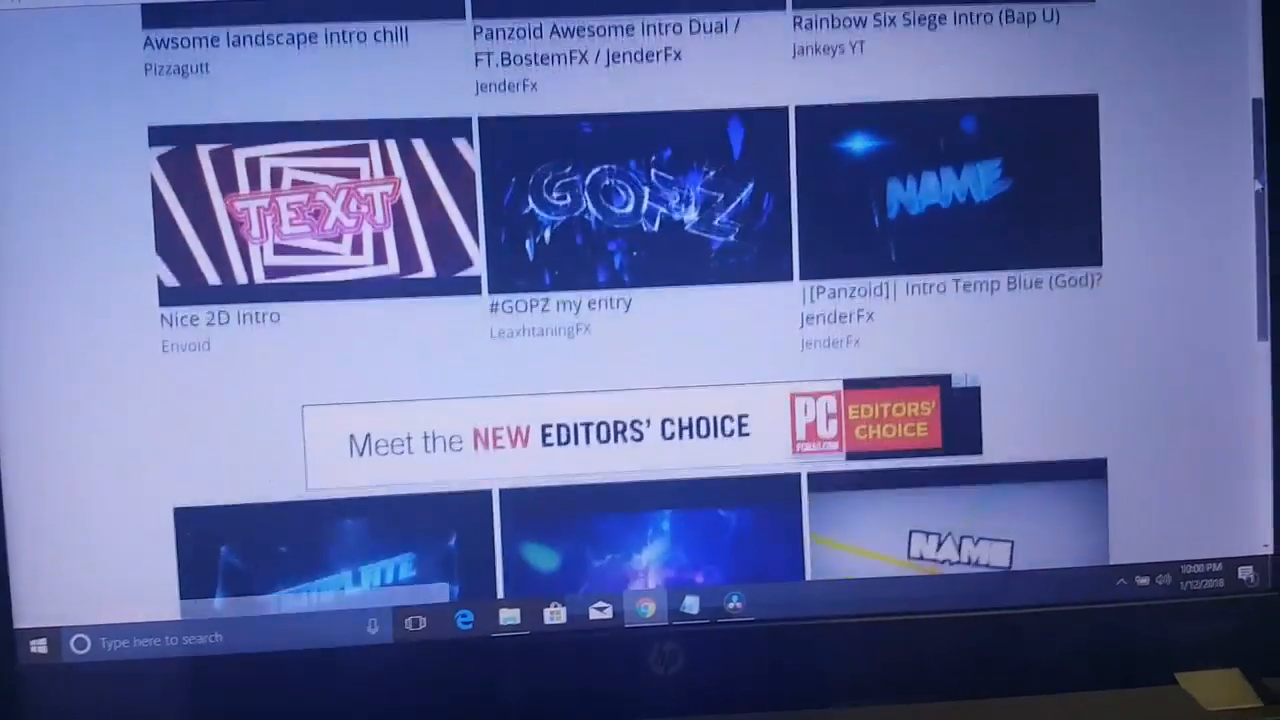
pyautogui.scroll(3)
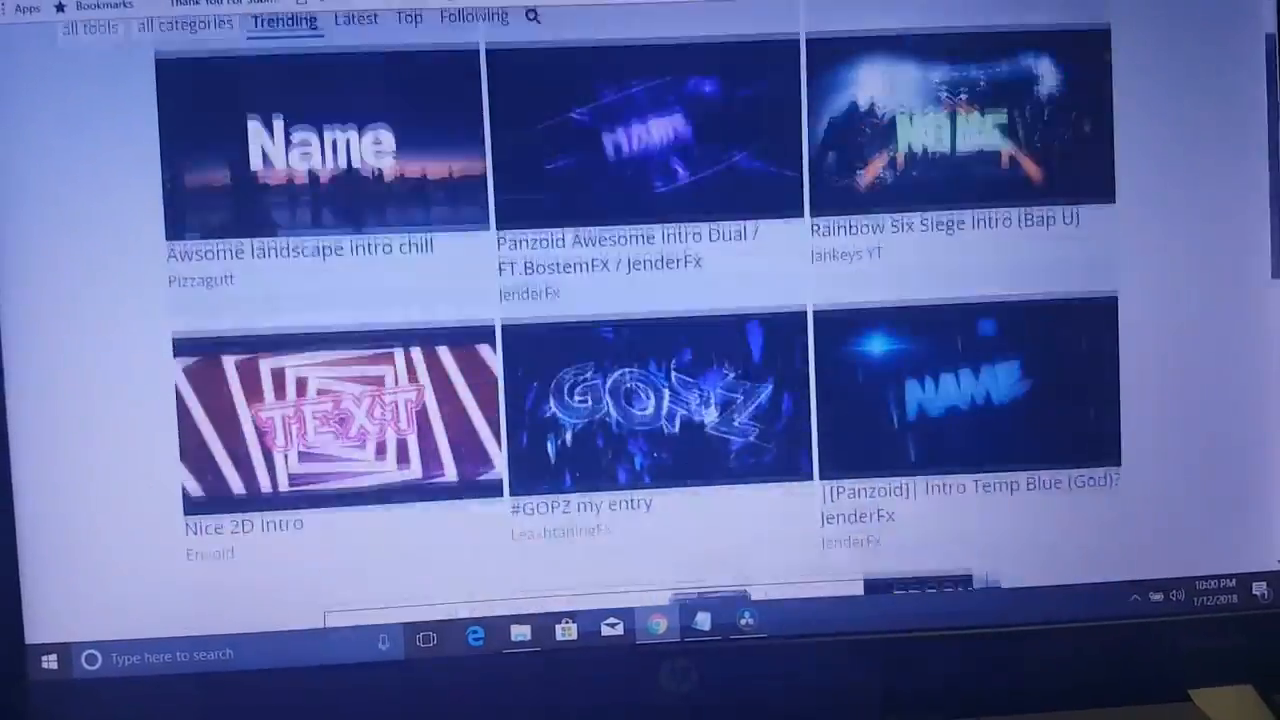
pyautogui.scroll(3)
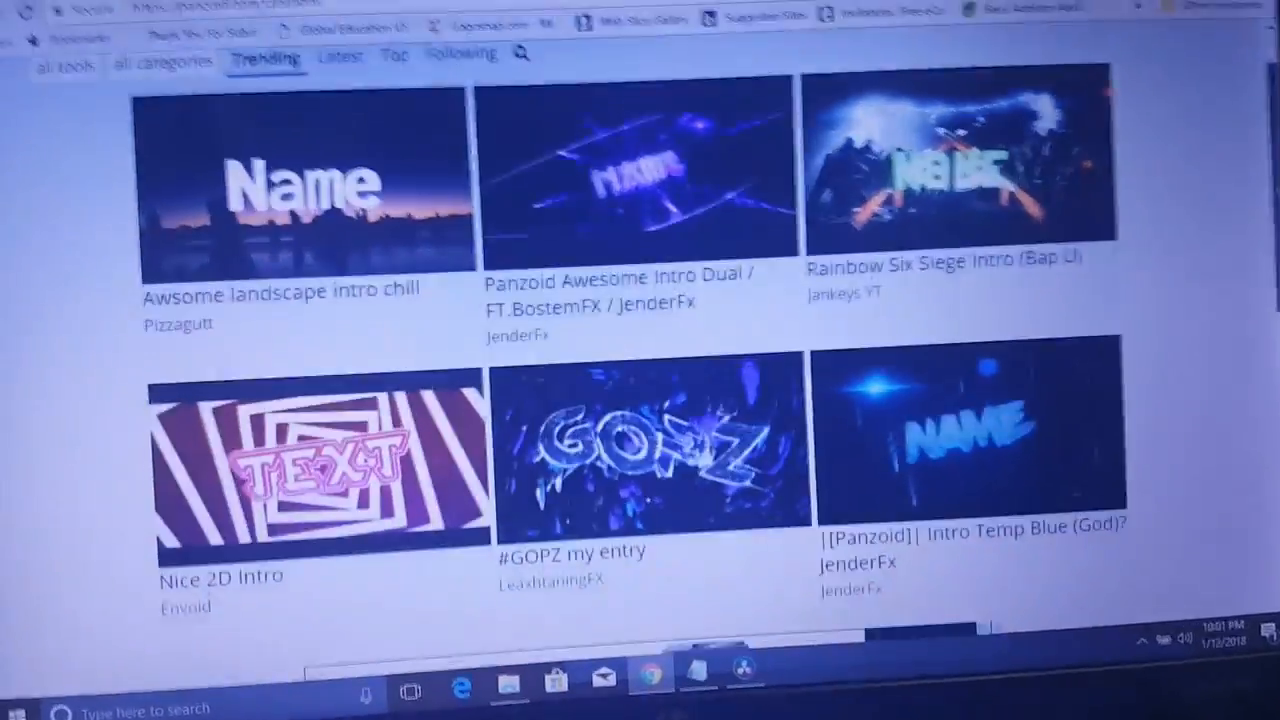
pyautogui.scroll(-3)
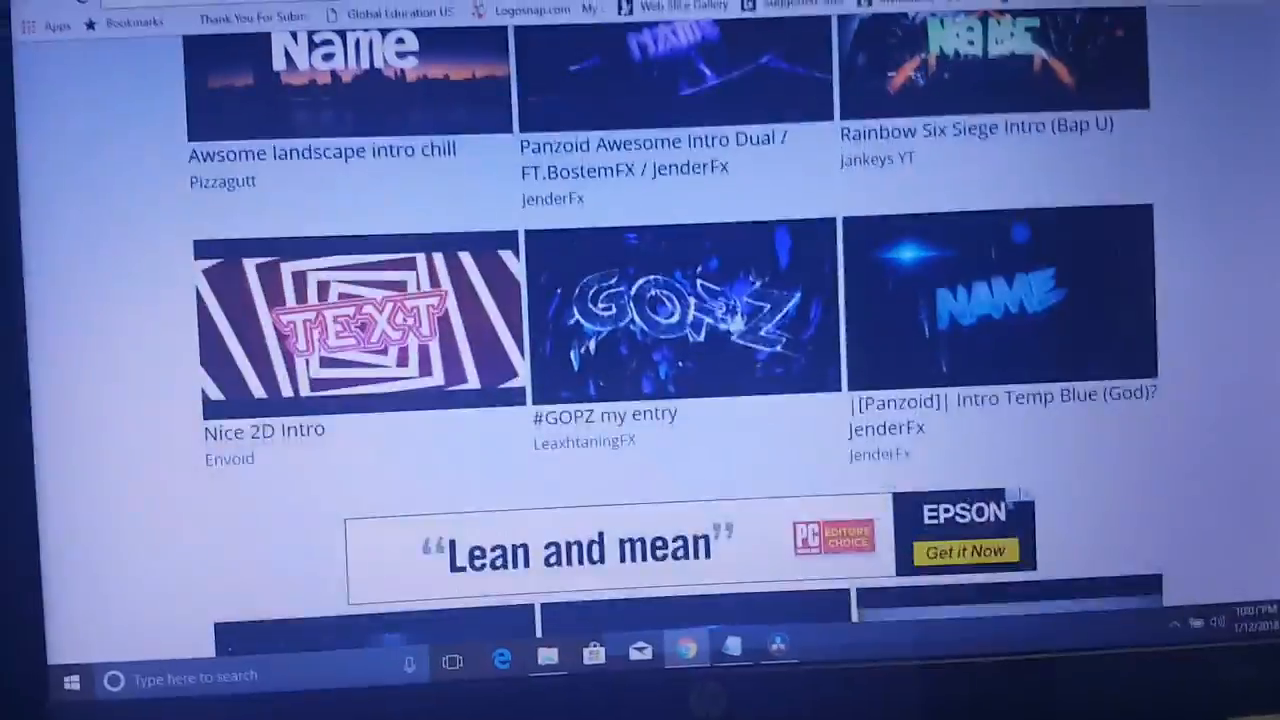
pyautogui.scroll(-3)
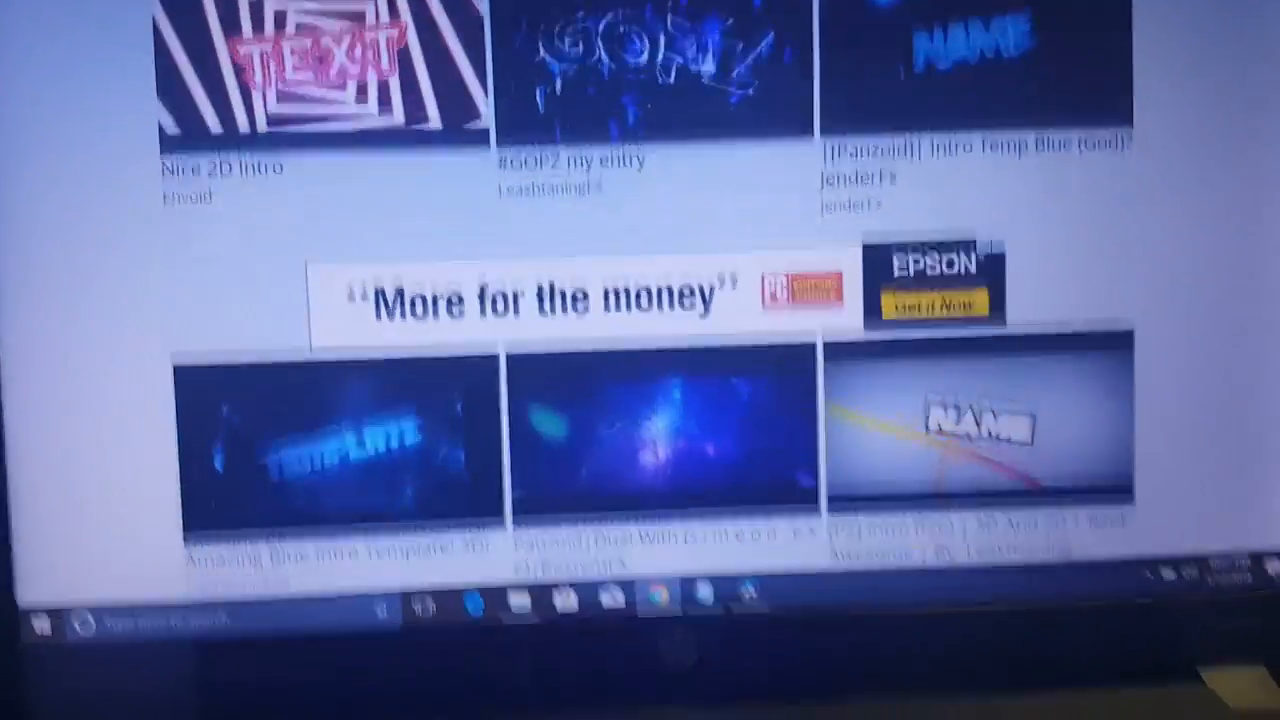
pyautogui.scroll(-3)
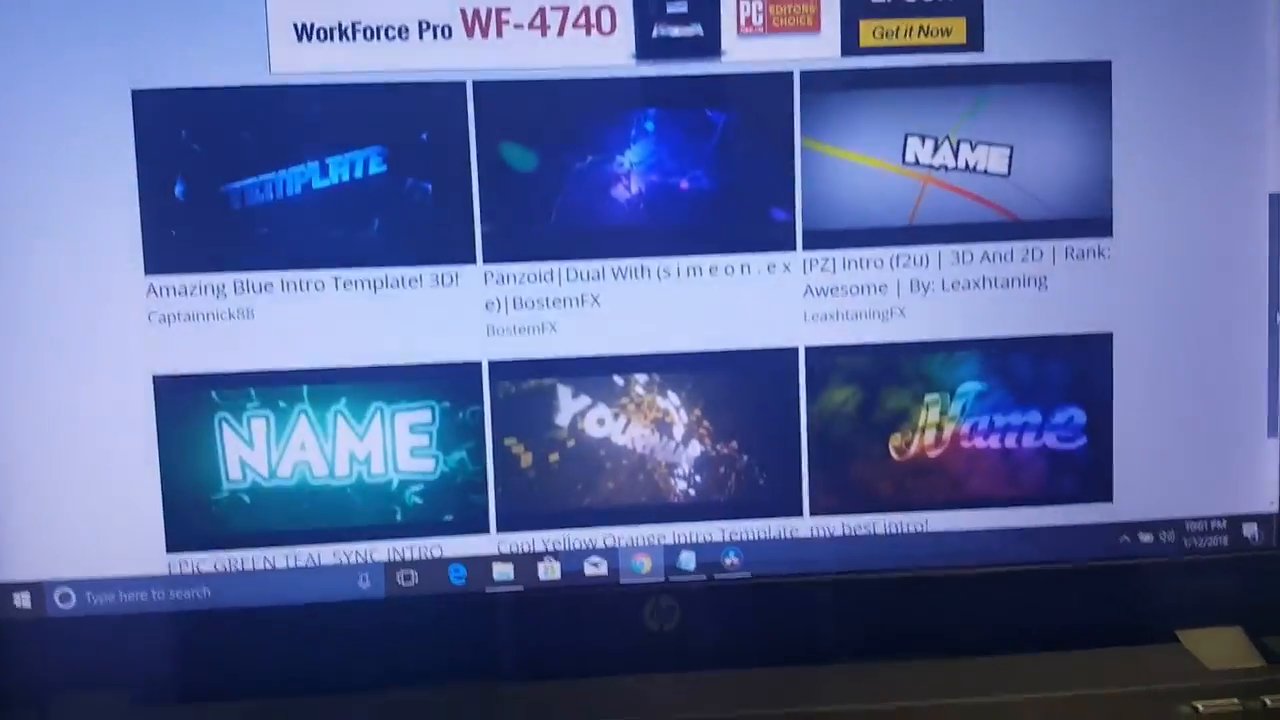
pyautogui.scroll(-3)
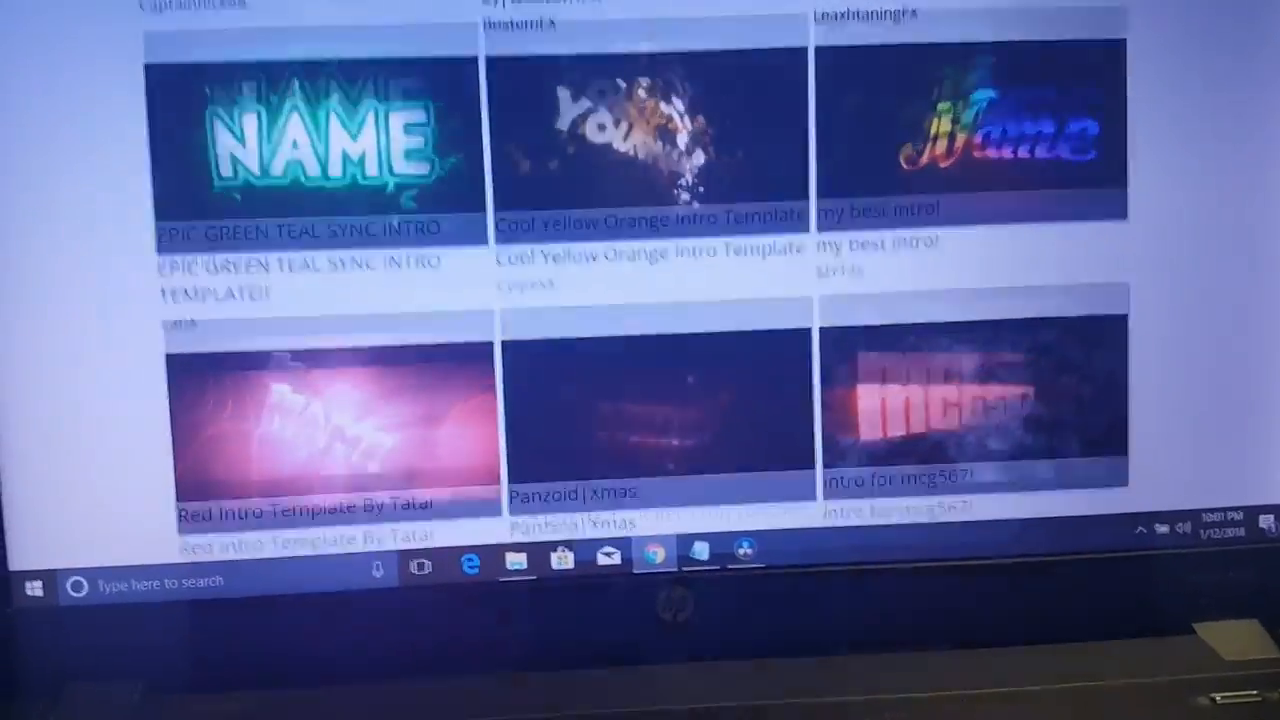
pyautogui.scroll(-3)
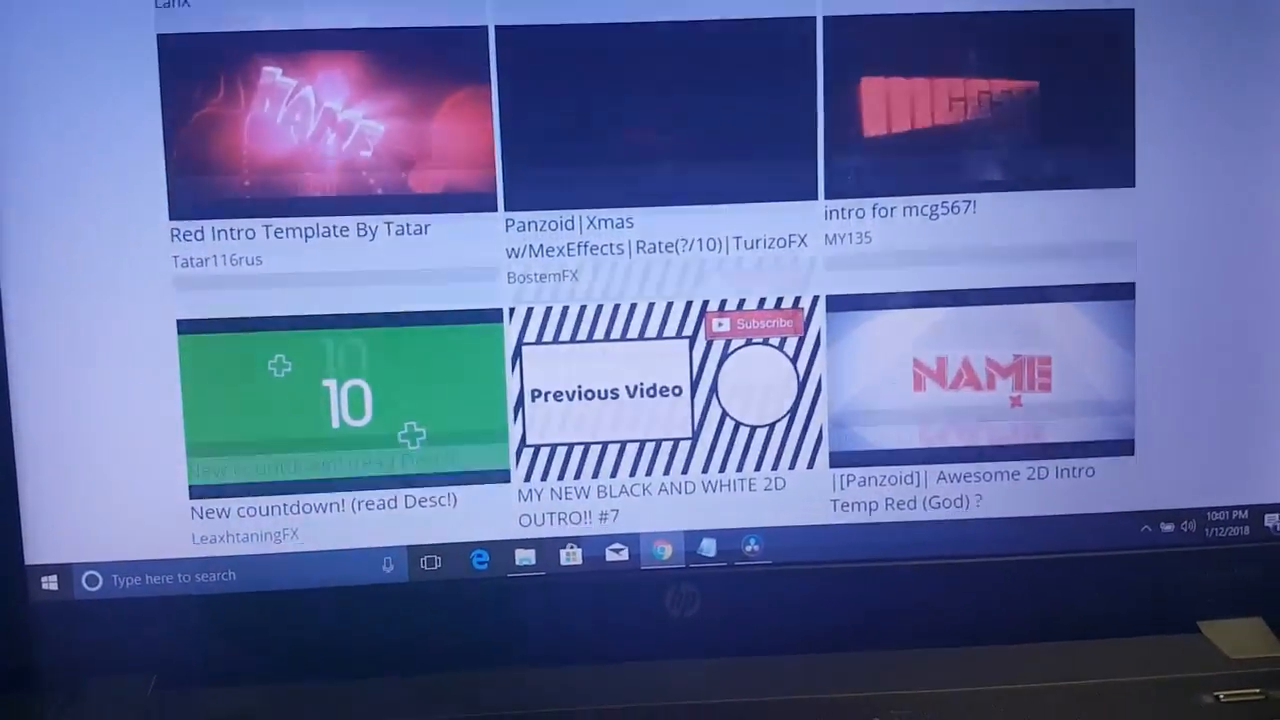
pyautogui.scroll(-3)
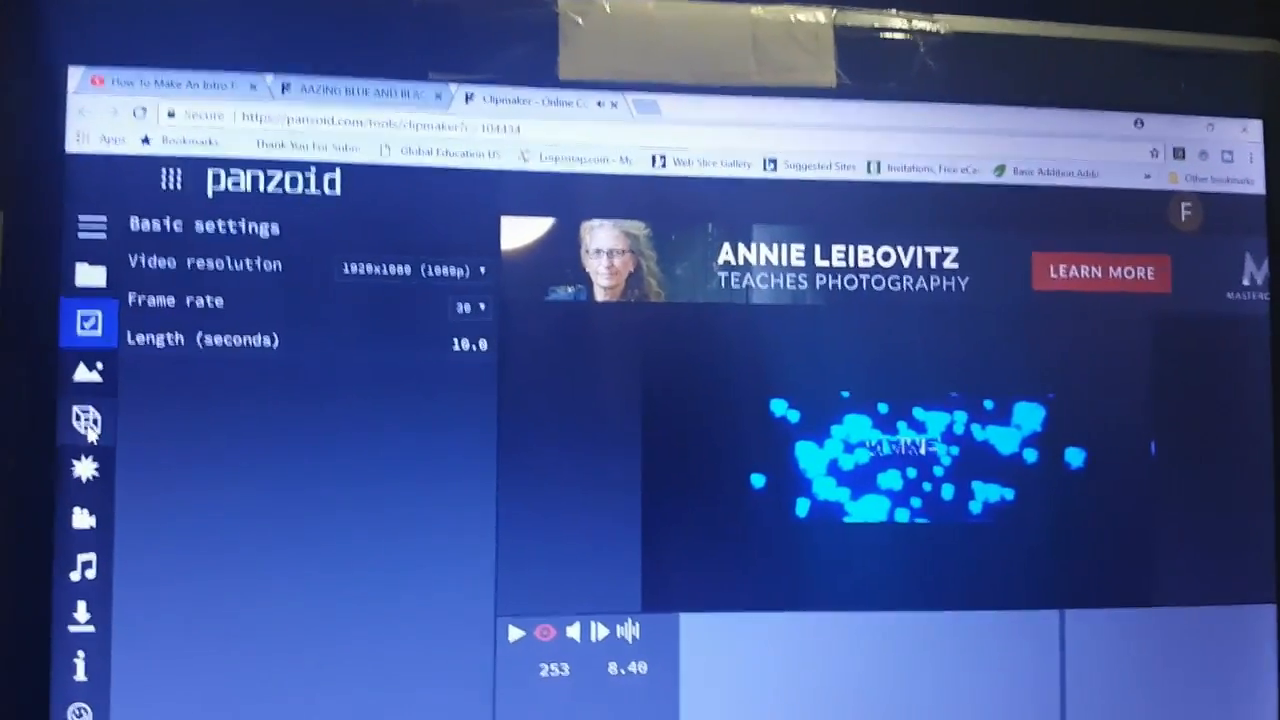
# Rename the NAME 3D text objects to 'NoLove Gaming'.
pyautogui.click(88, 420)
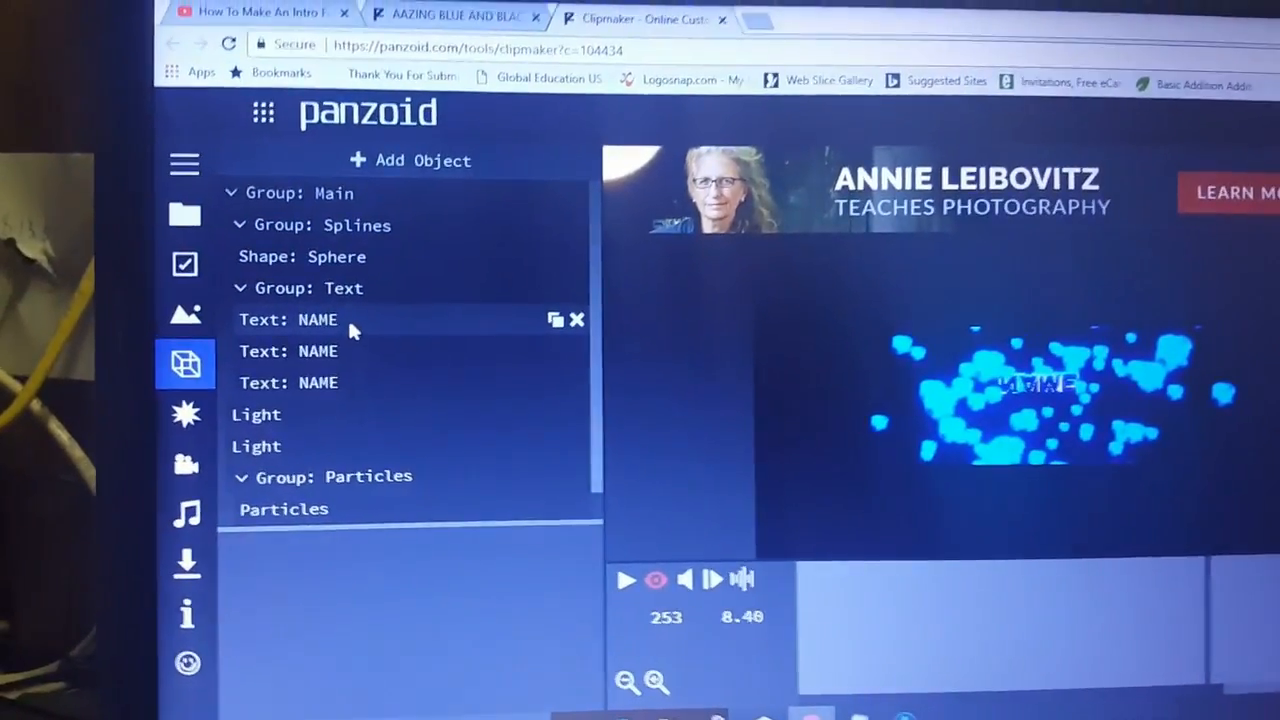
pyautogui.click(316, 320)
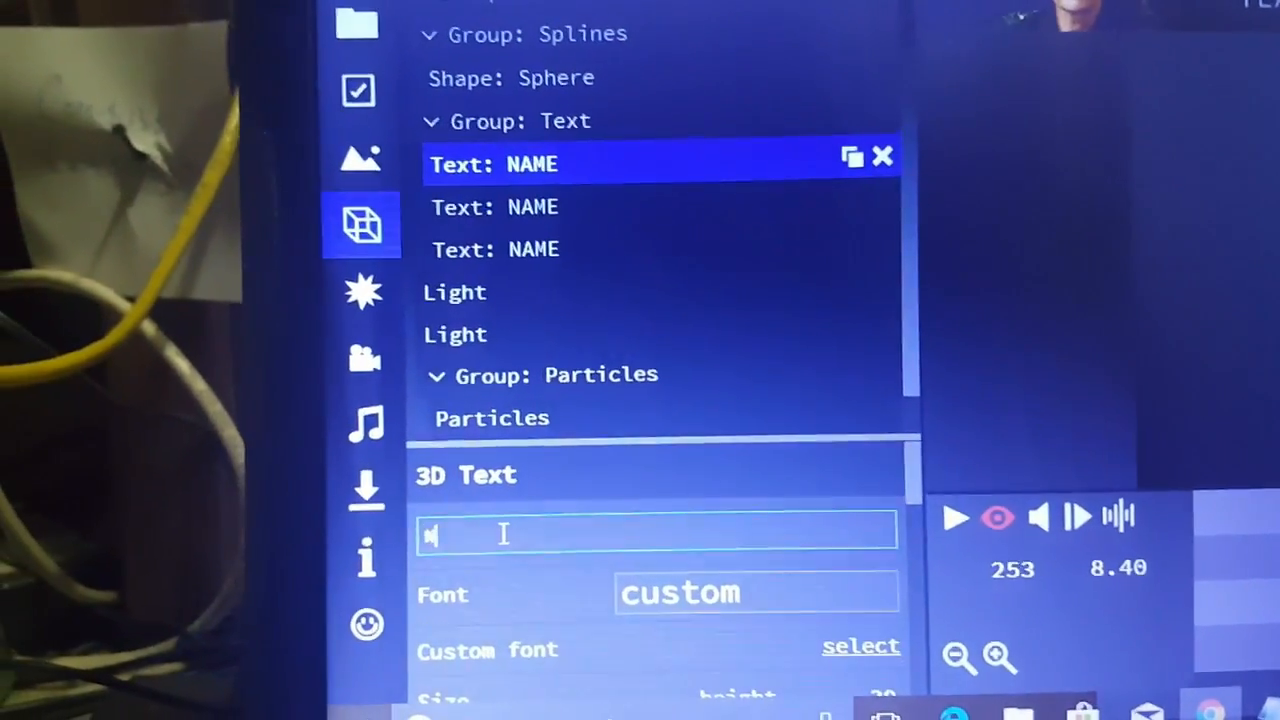
pyautogui.write('Nel')
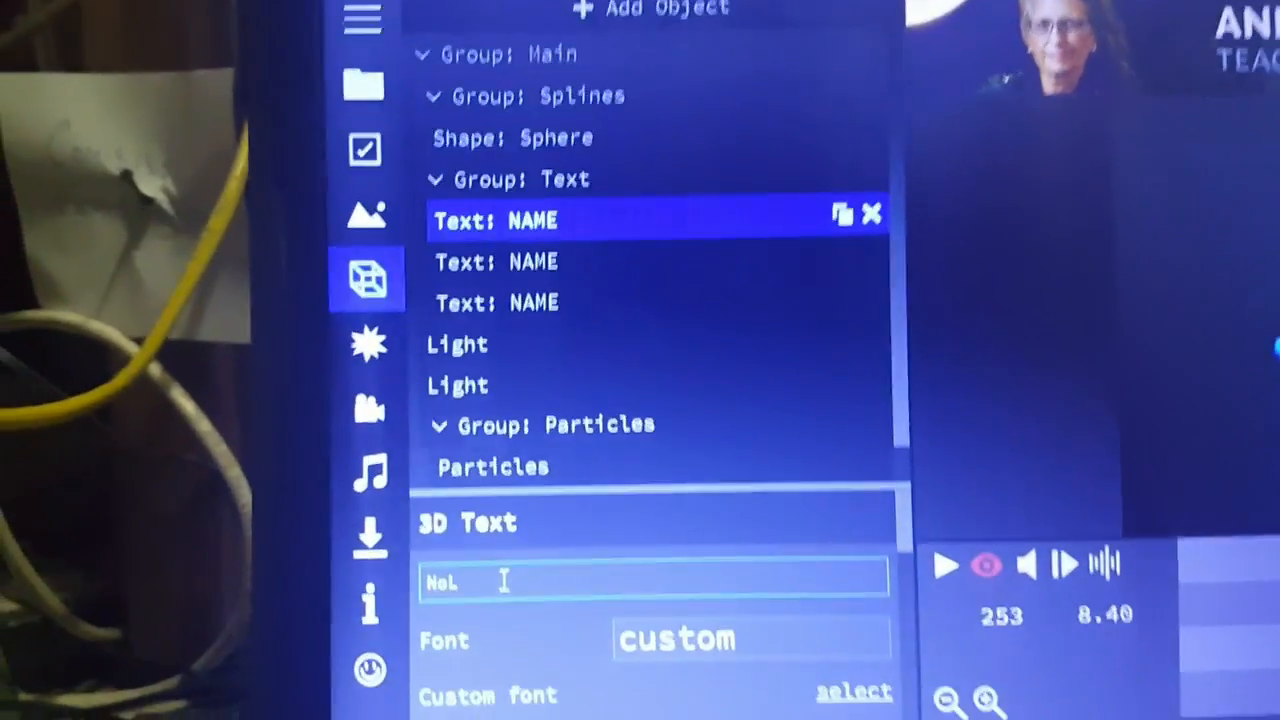
pyautogui.write('NoLove Gaming')
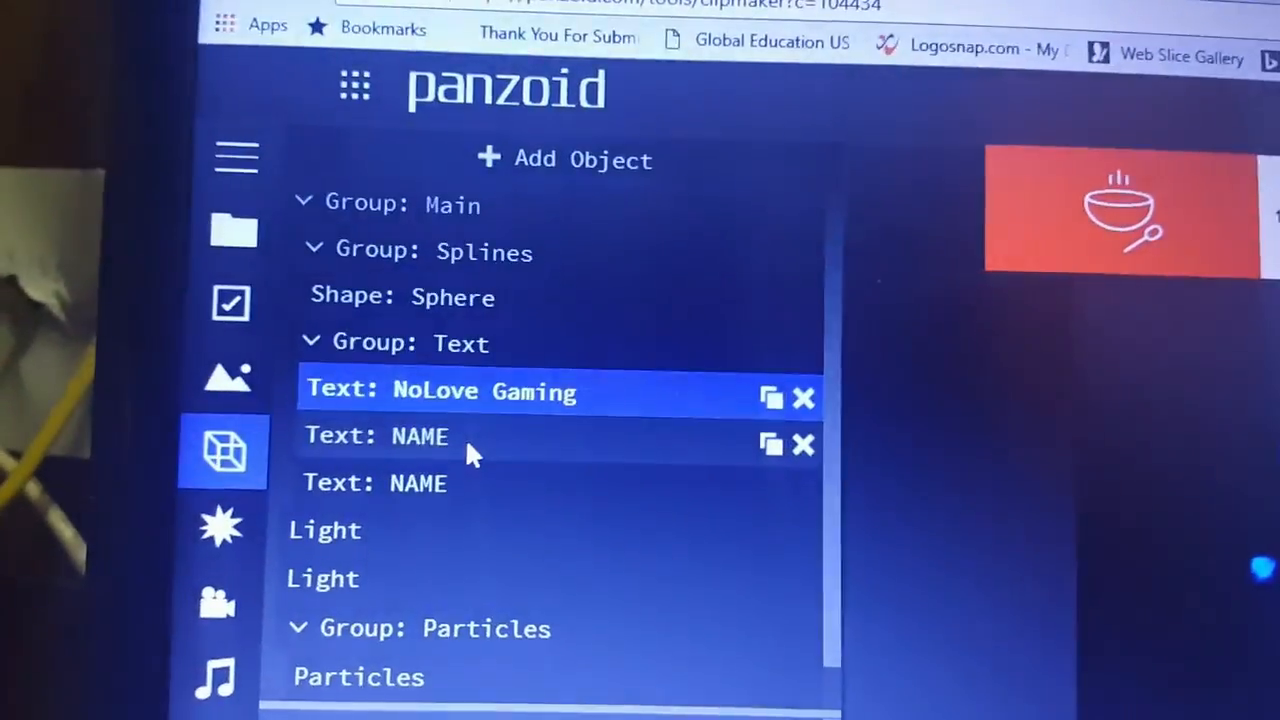
pyautogui.click(420, 436)
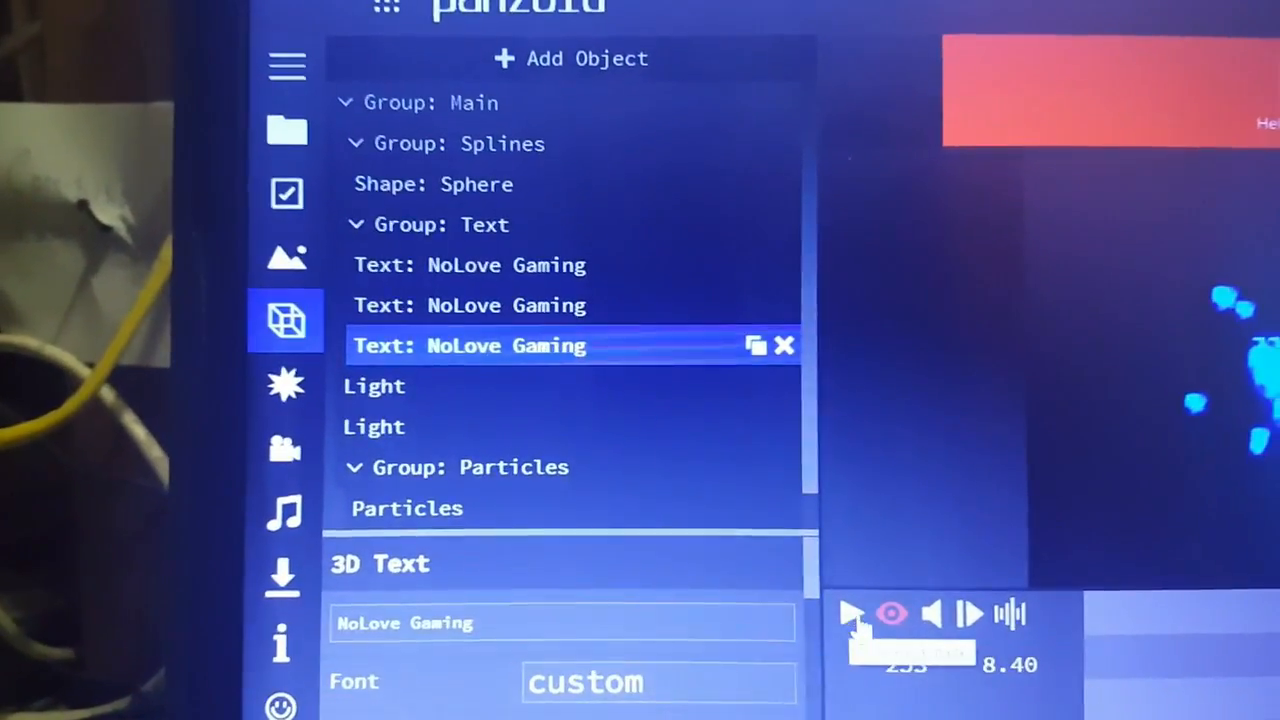
# Play and stop the preview of the NoLove Gaming intro with particles.
pyautogui.click(852, 612)
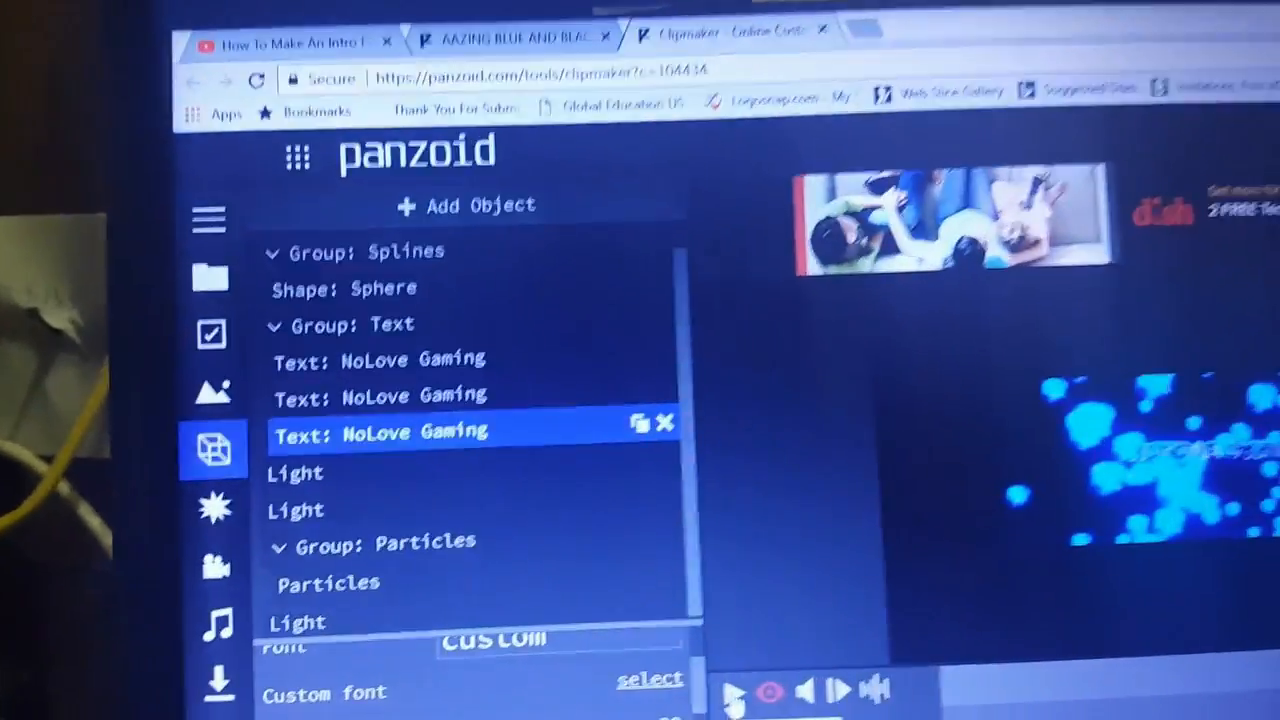
pyautogui.click(762, 692)
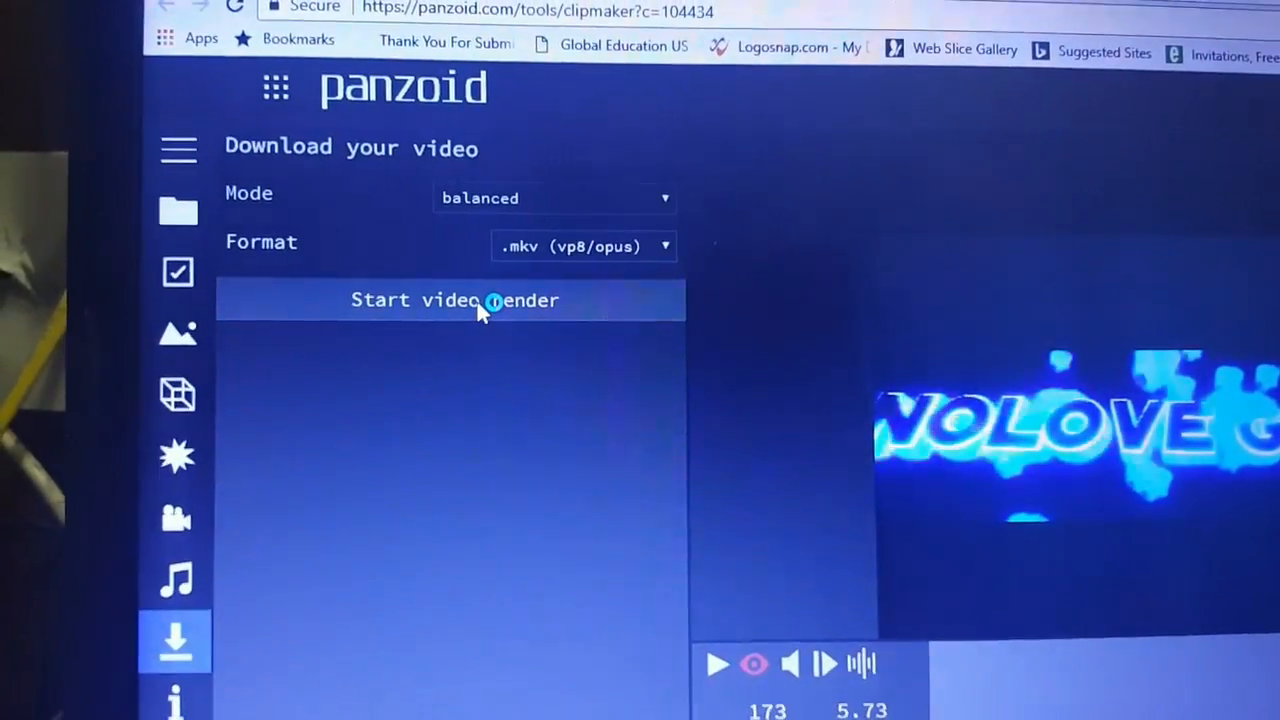
# Render the intro as .mkv video and download the finished file.
pyautogui.click(452, 300)
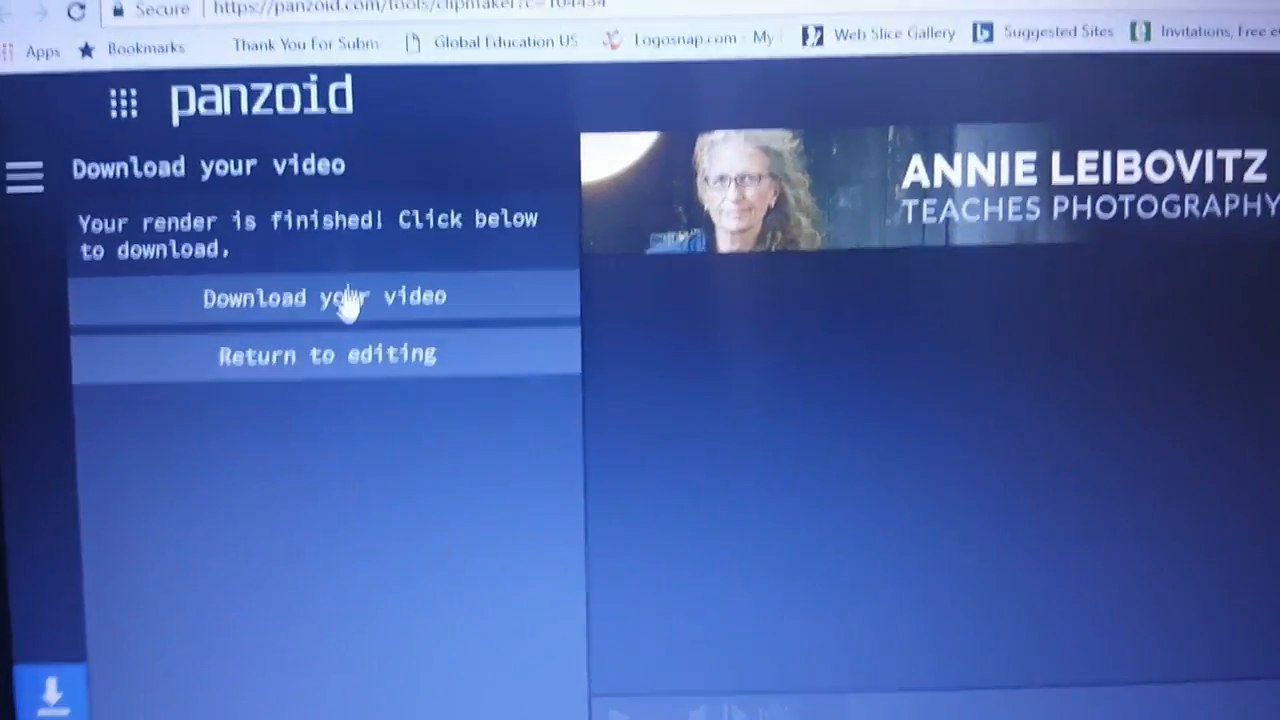
pyautogui.click(324, 296)
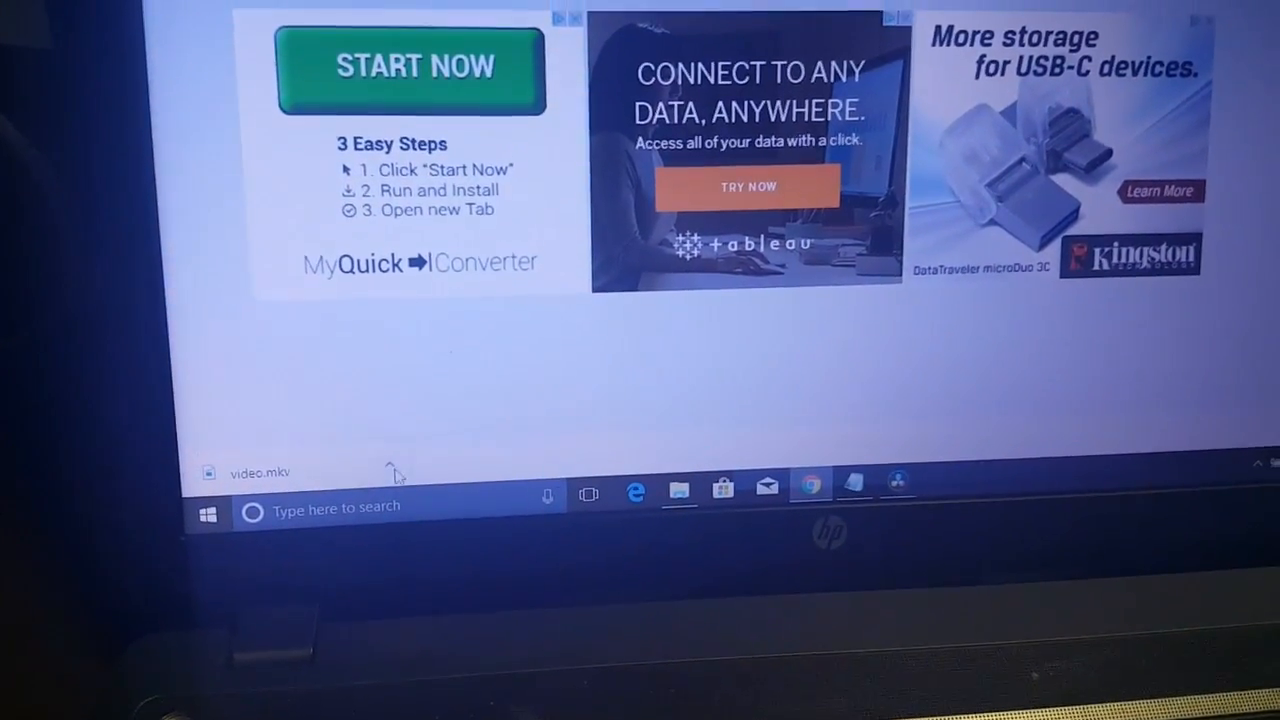
# Bring up the File menu in Resolve to reach Import Media.
pyautogui.click(204, 80)
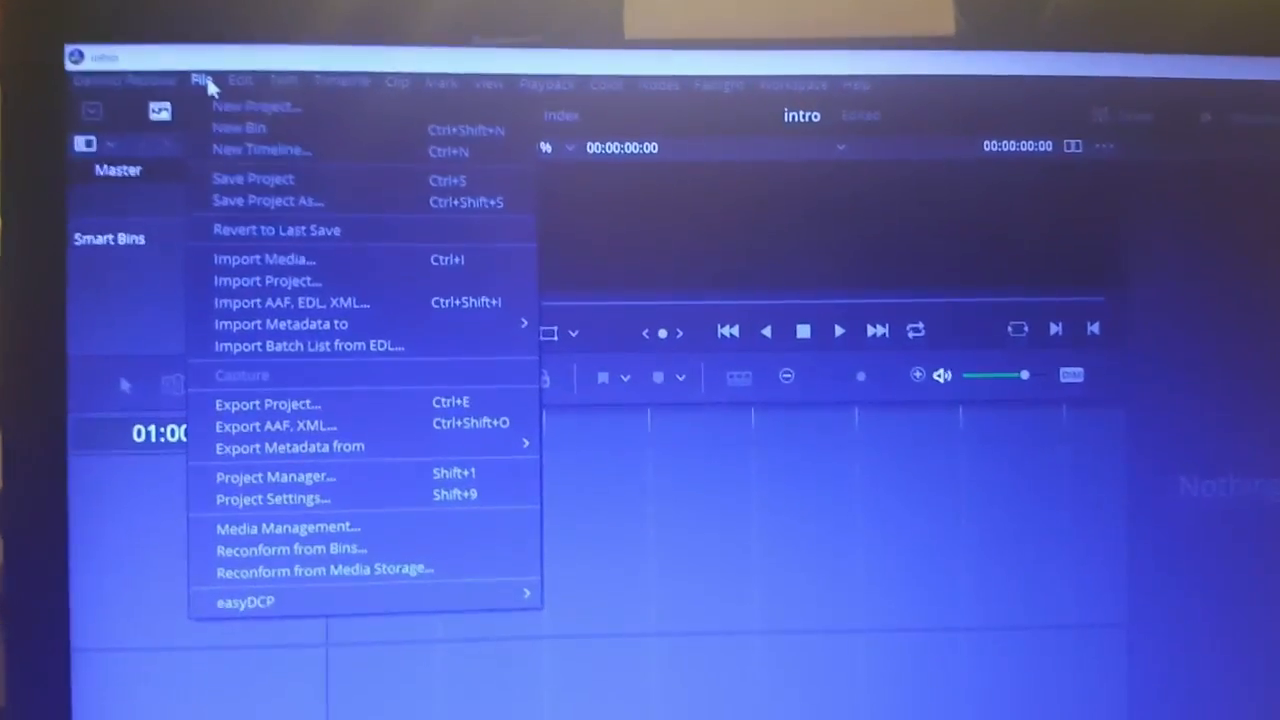